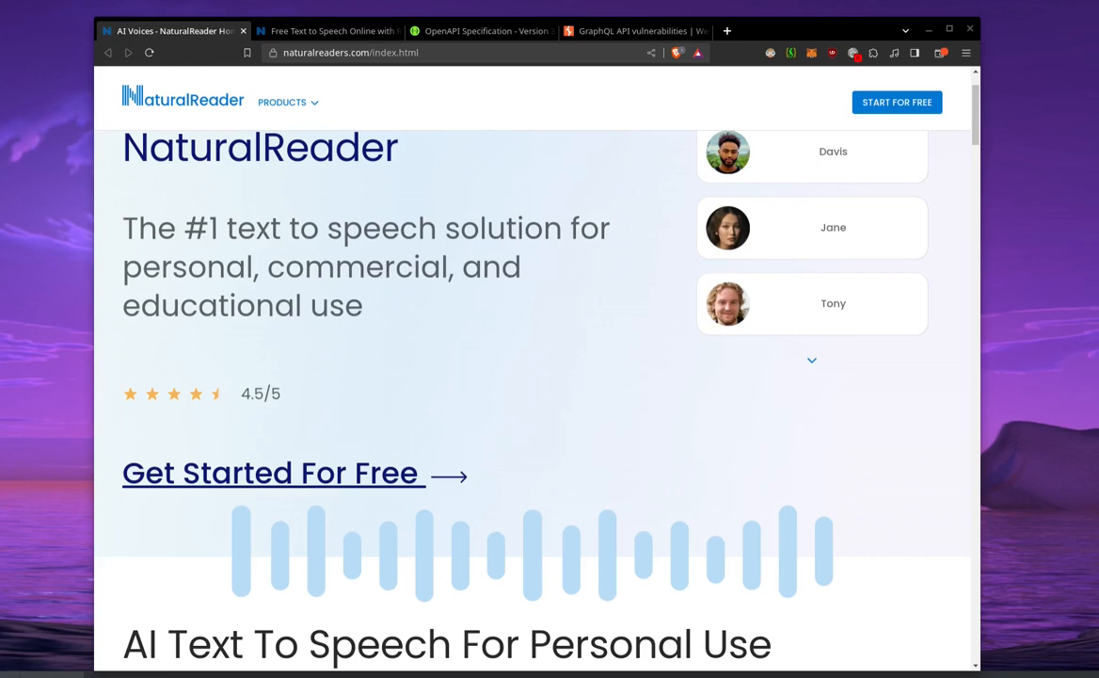
pyautogui.moveTo(125, 115)
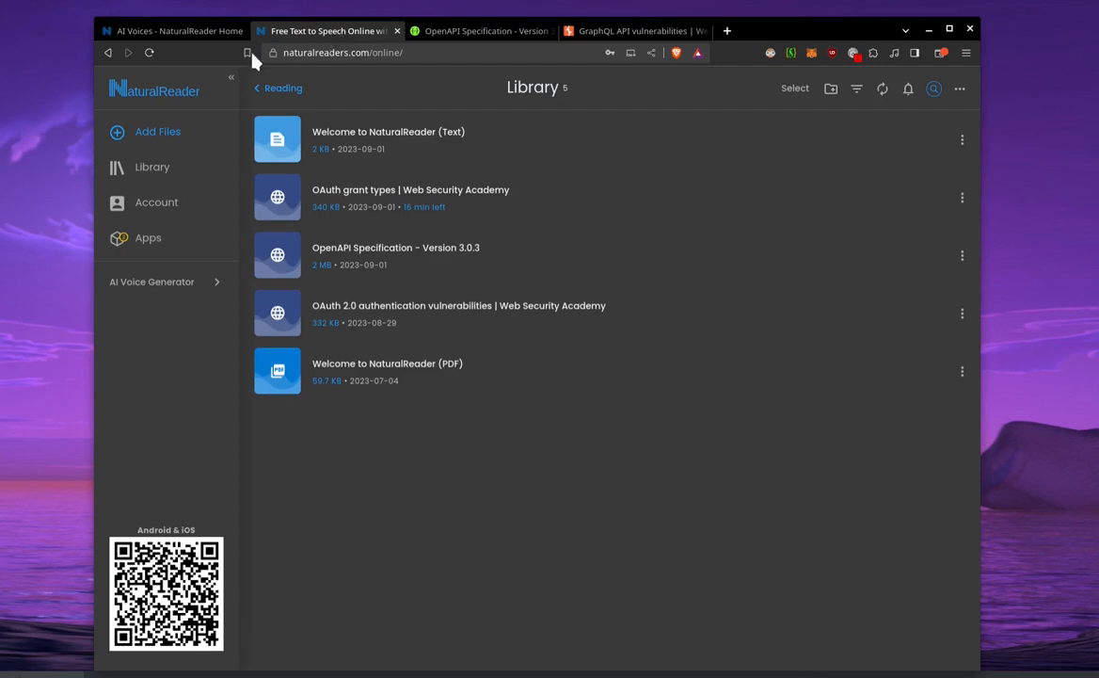
pyautogui.moveTo(154, 137)
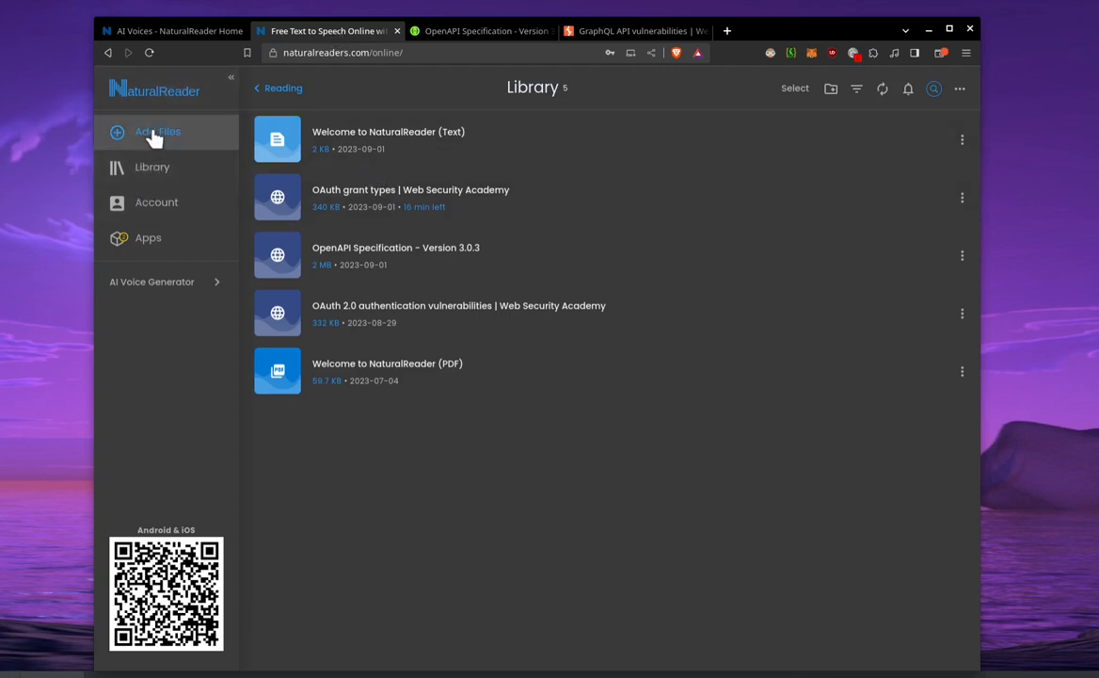
# Step: Look over the OpenAPI Specification and GraphQL article tabs, then return to the library
pyautogui.click(157, 131)
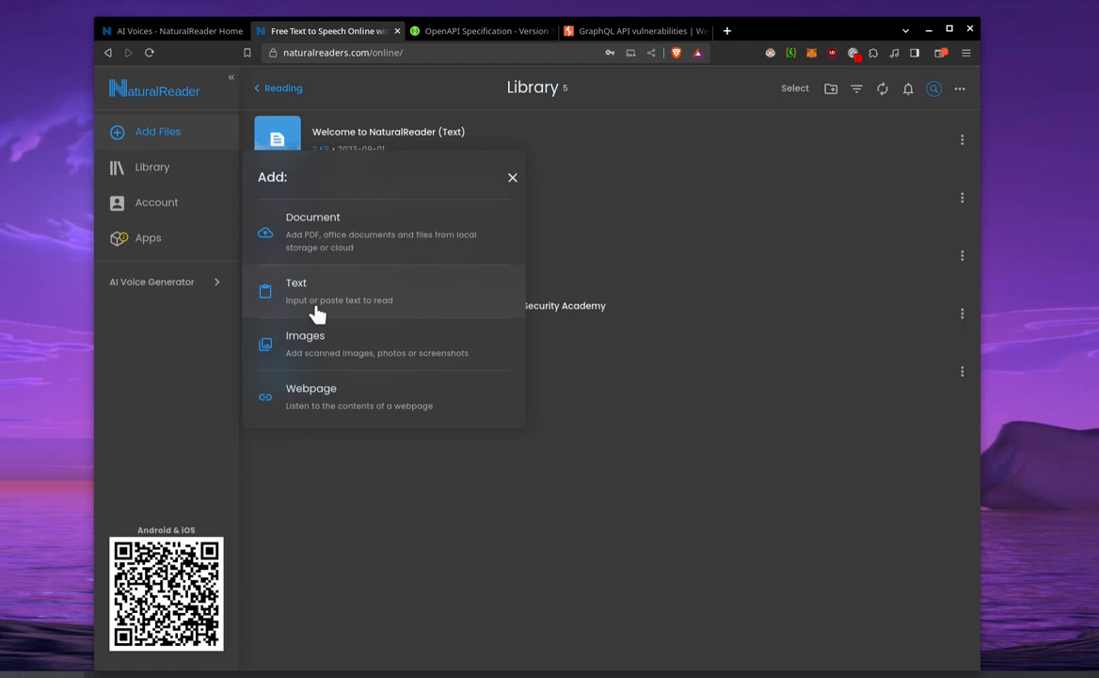
pyautogui.moveTo(374, 358)
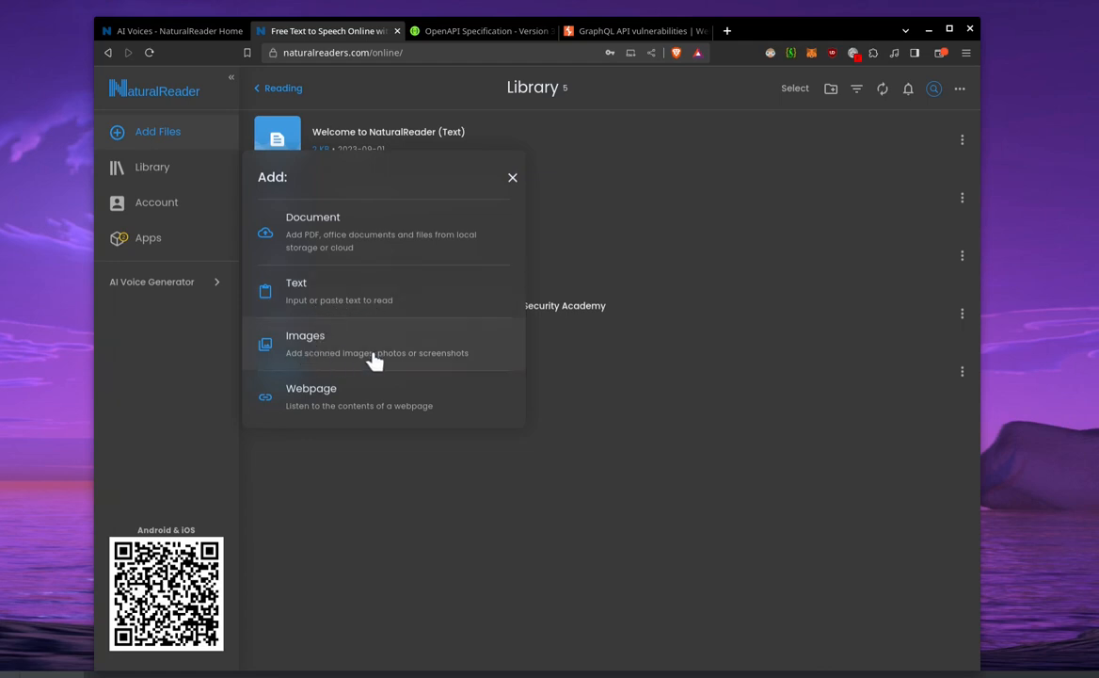
pyautogui.moveTo(284, 405)
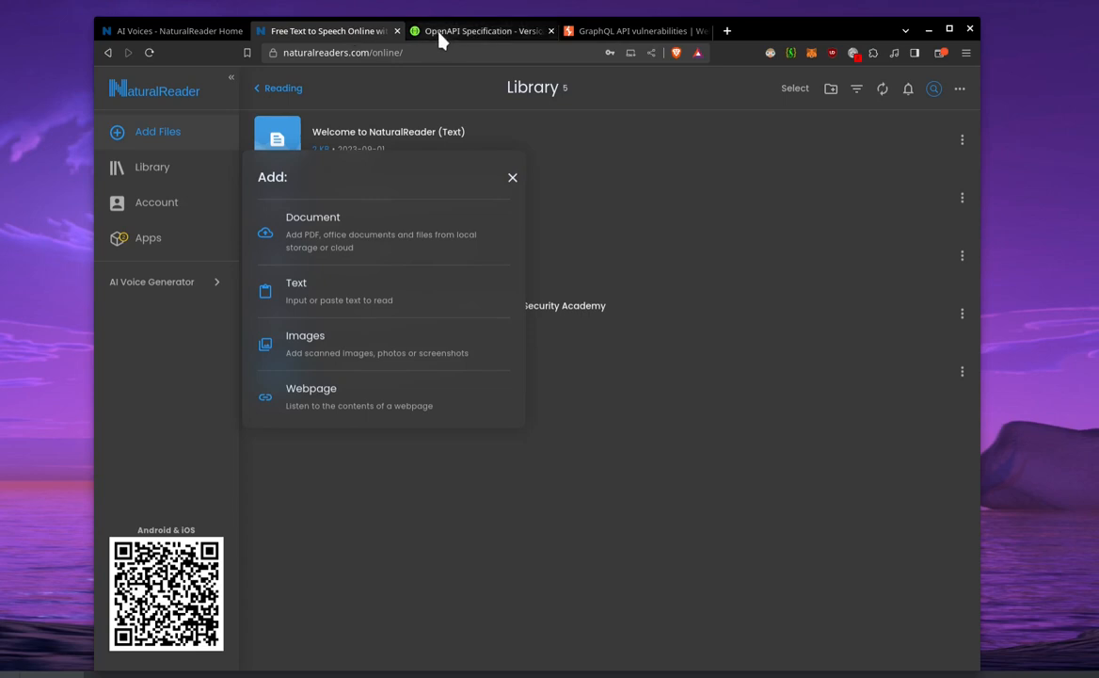
pyautogui.click(480, 31)
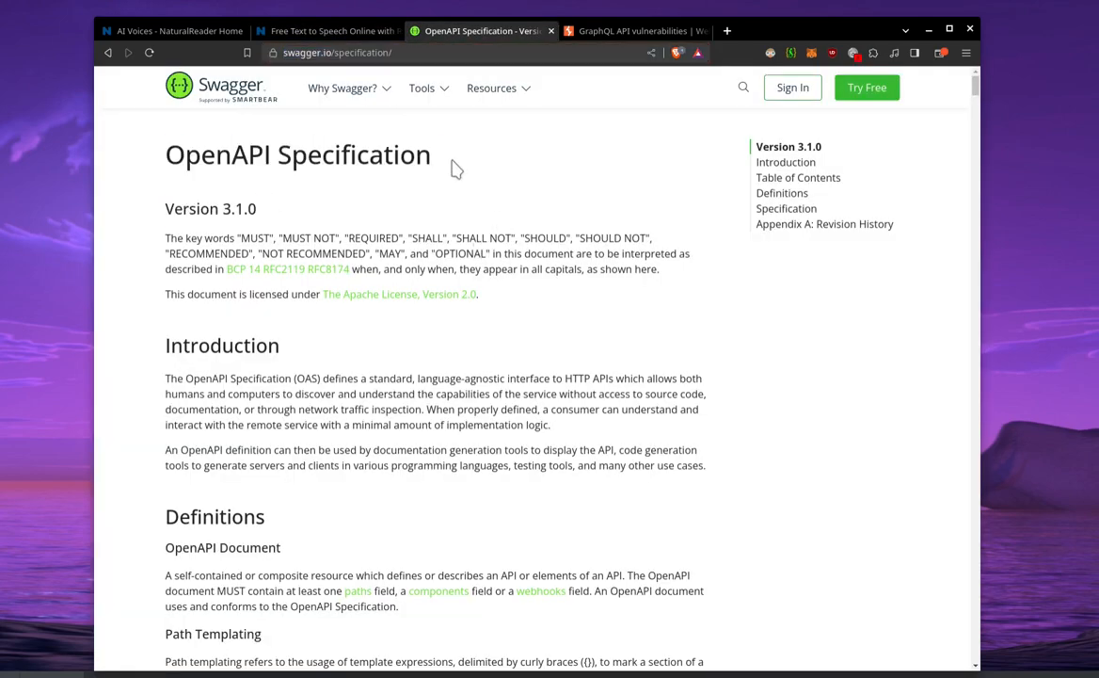
pyautogui.click(633, 30)
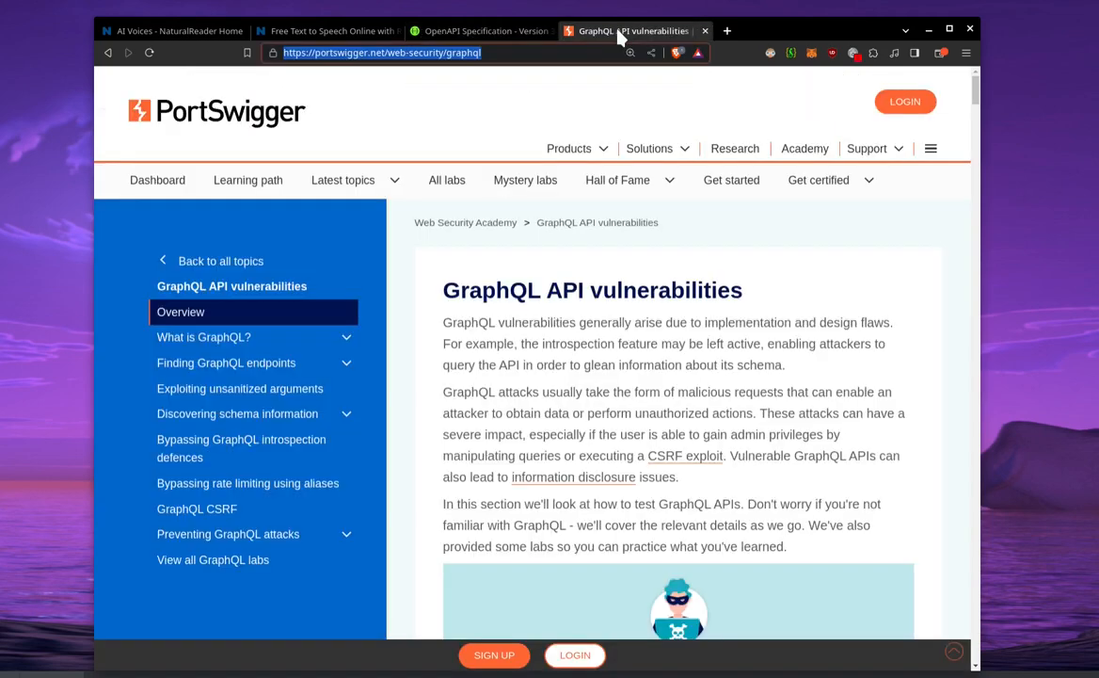
pyautogui.click(482, 30)
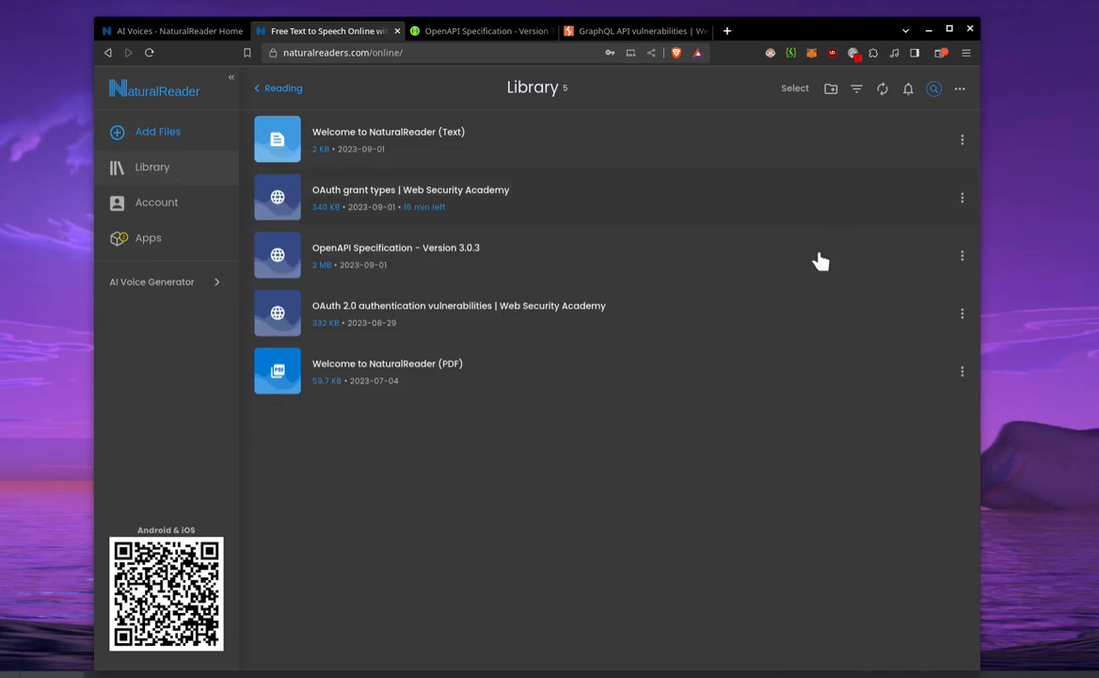
pyautogui.moveTo(365, 316)
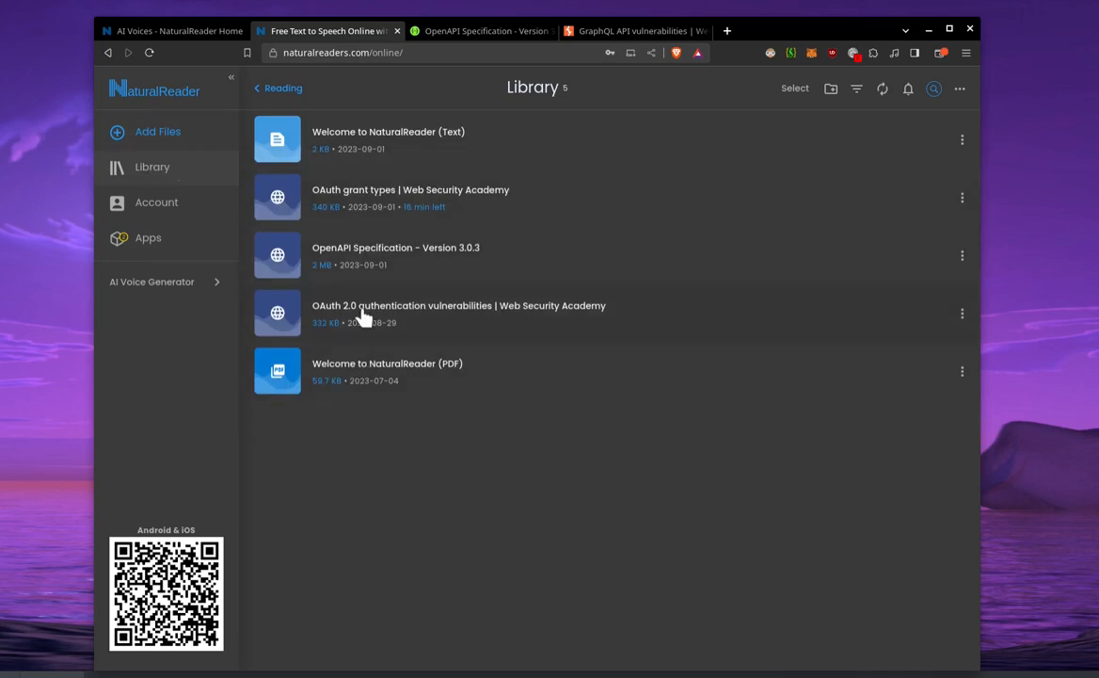
pyautogui.moveTo(359, 220)
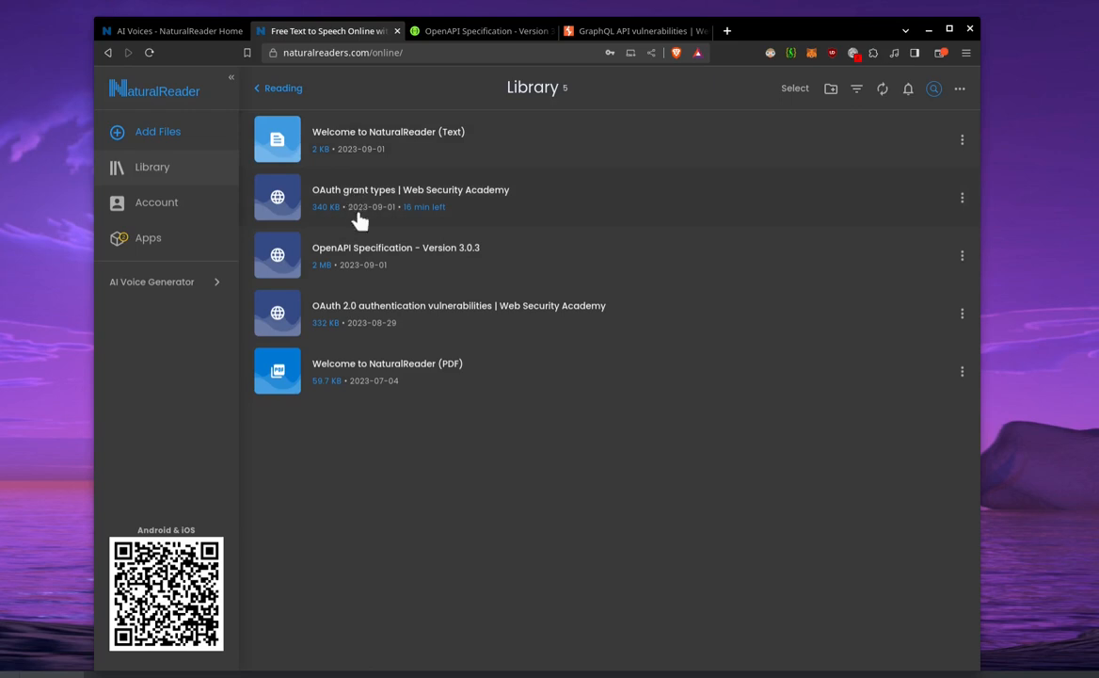
pyautogui.moveTo(372, 315)
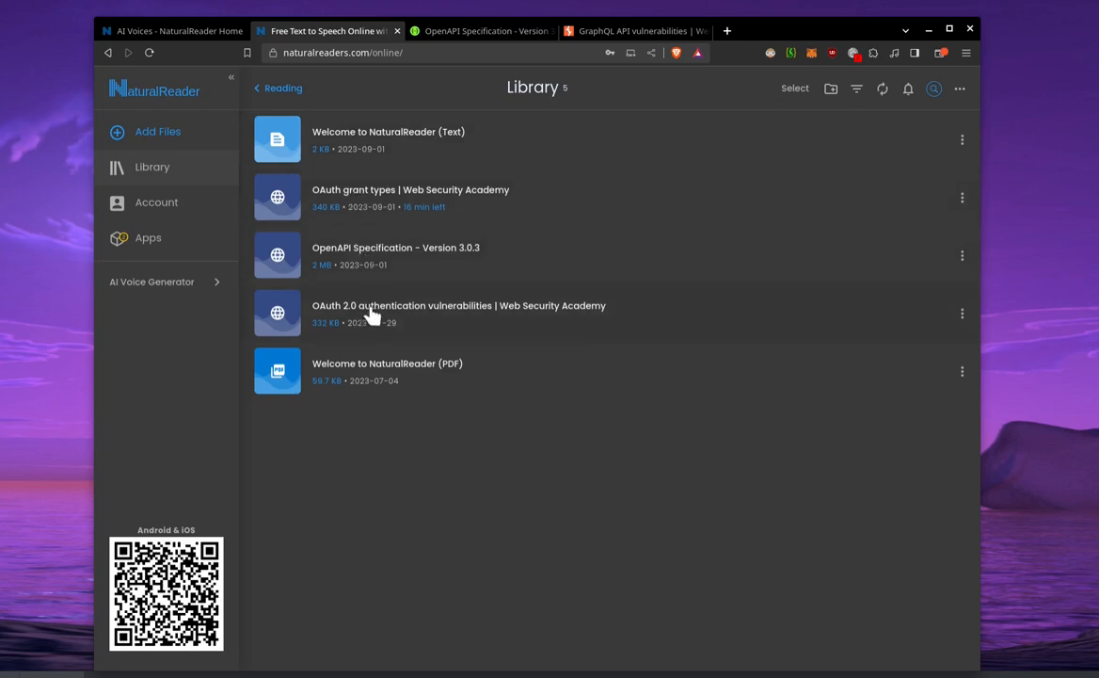
pyautogui.moveTo(471, 45)
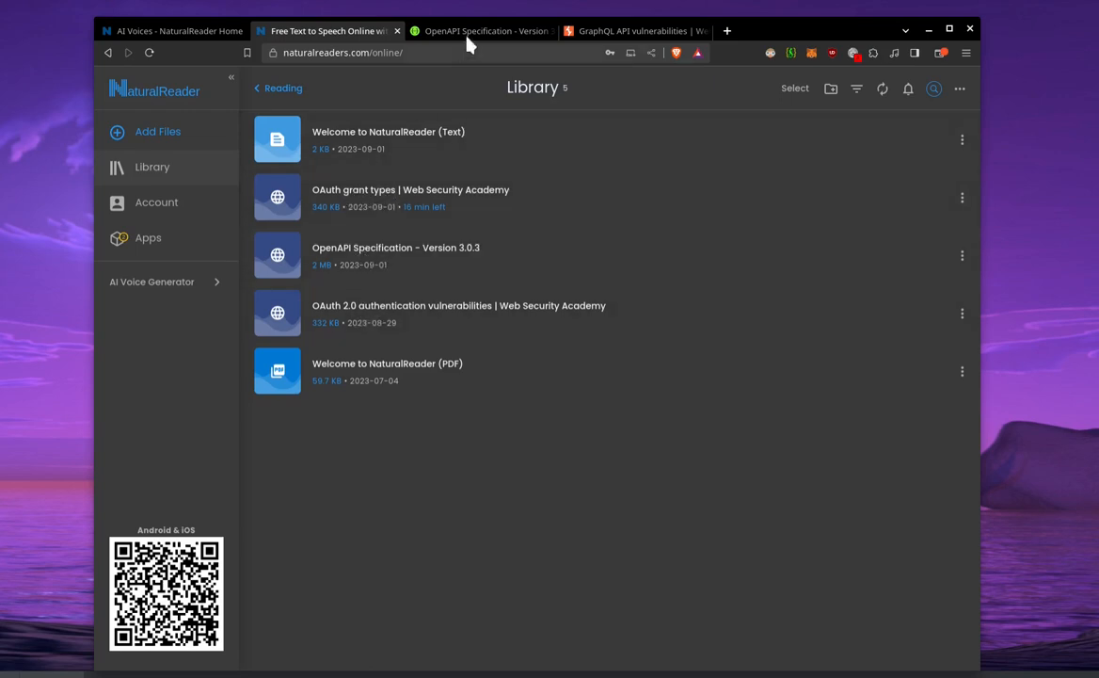
pyautogui.moveTo(348, 219)
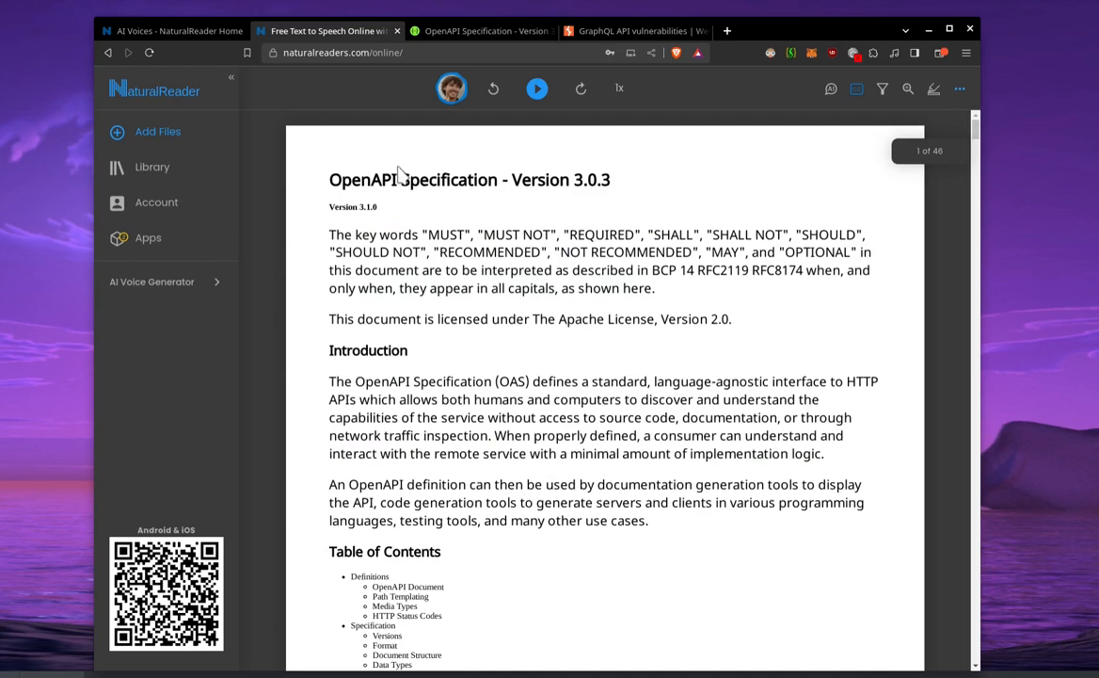
# Step: Narrate the OpenAPI Specification from its title, then from the Introduction, pausing each time
pyautogui.click(537, 88)
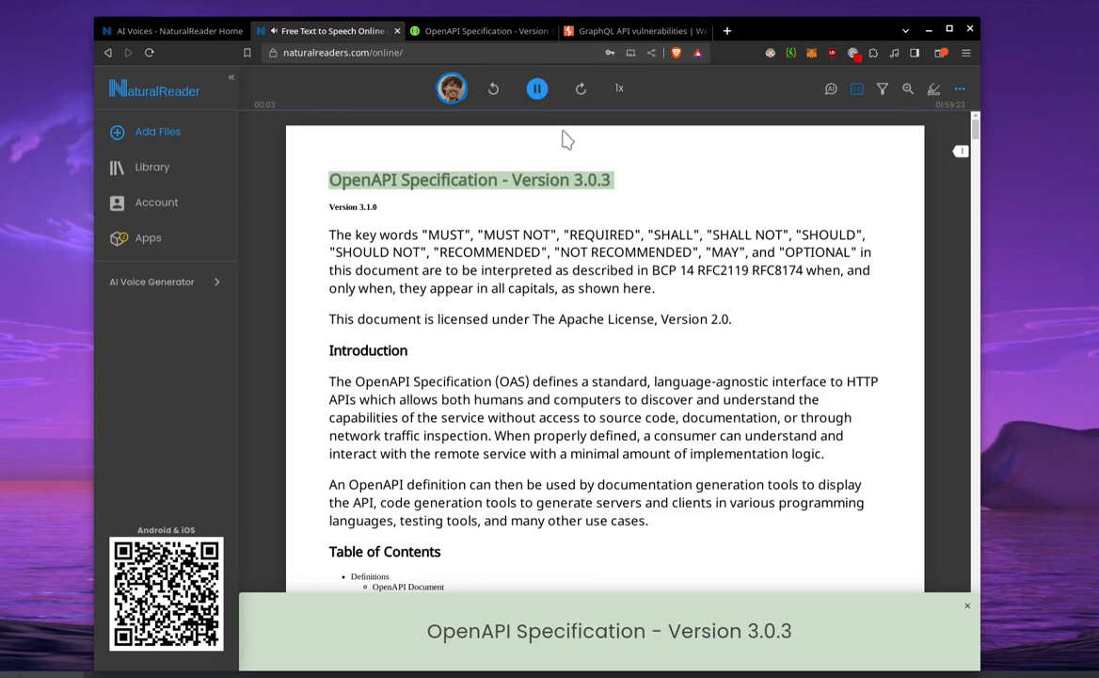
pyautogui.click(537, 87)
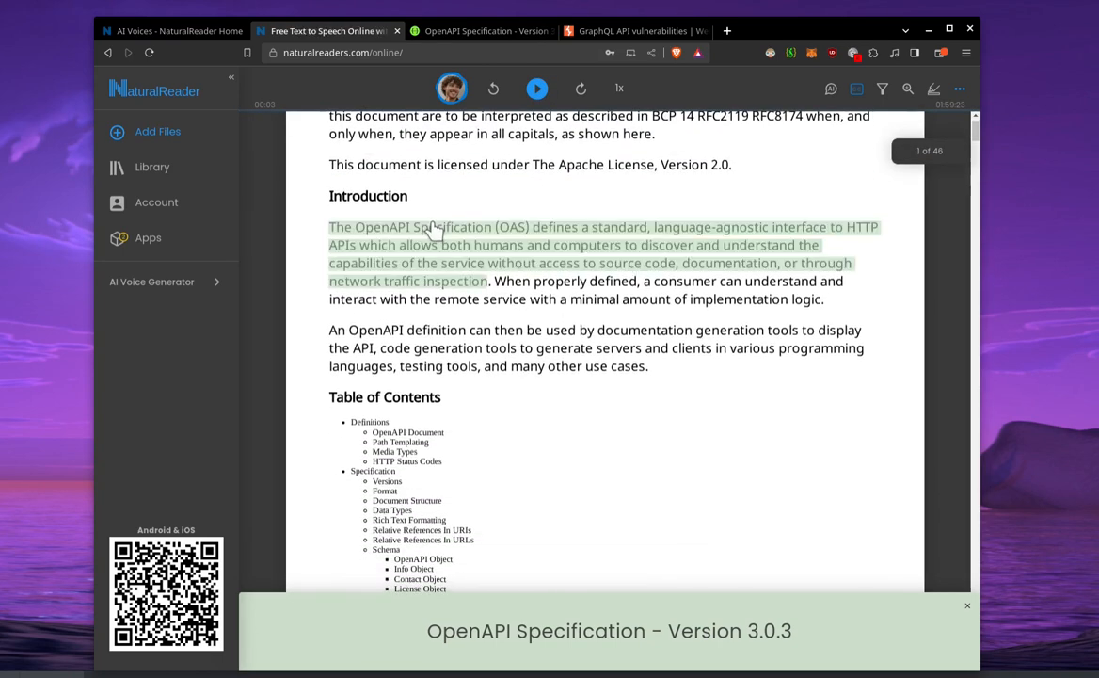
pyautogui.click(536, 88)
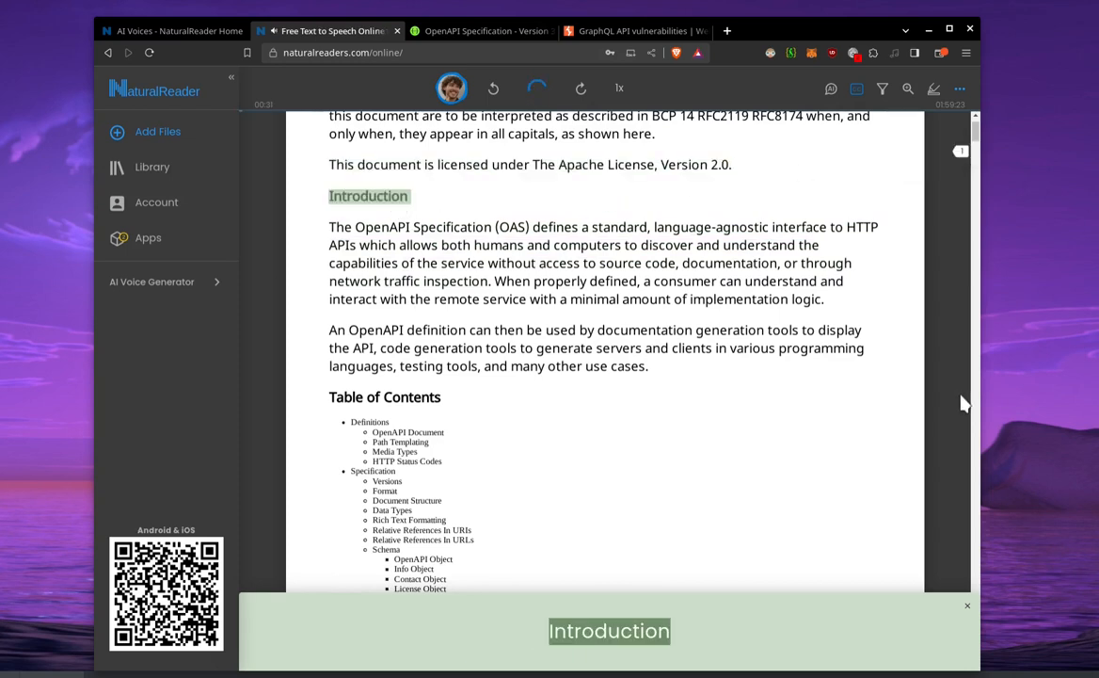
pyautogui.click(536, 87)
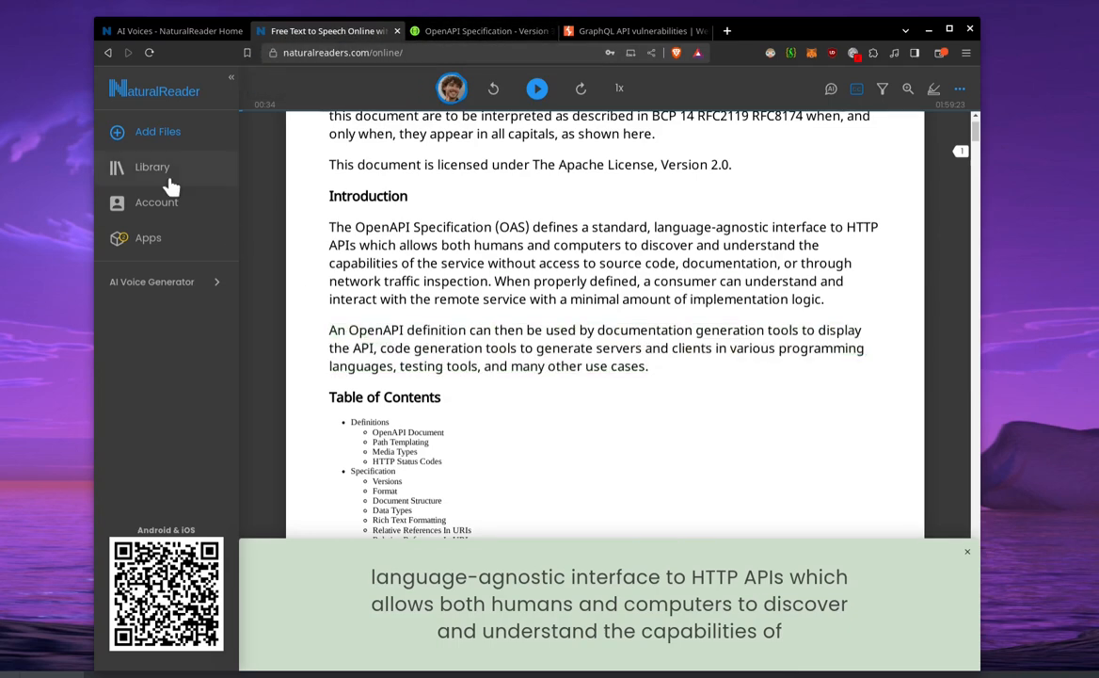
# Step: Copy the GraphQL API vulnerabilities article's web address from its browser tab
pyautogui.click(152, 167)
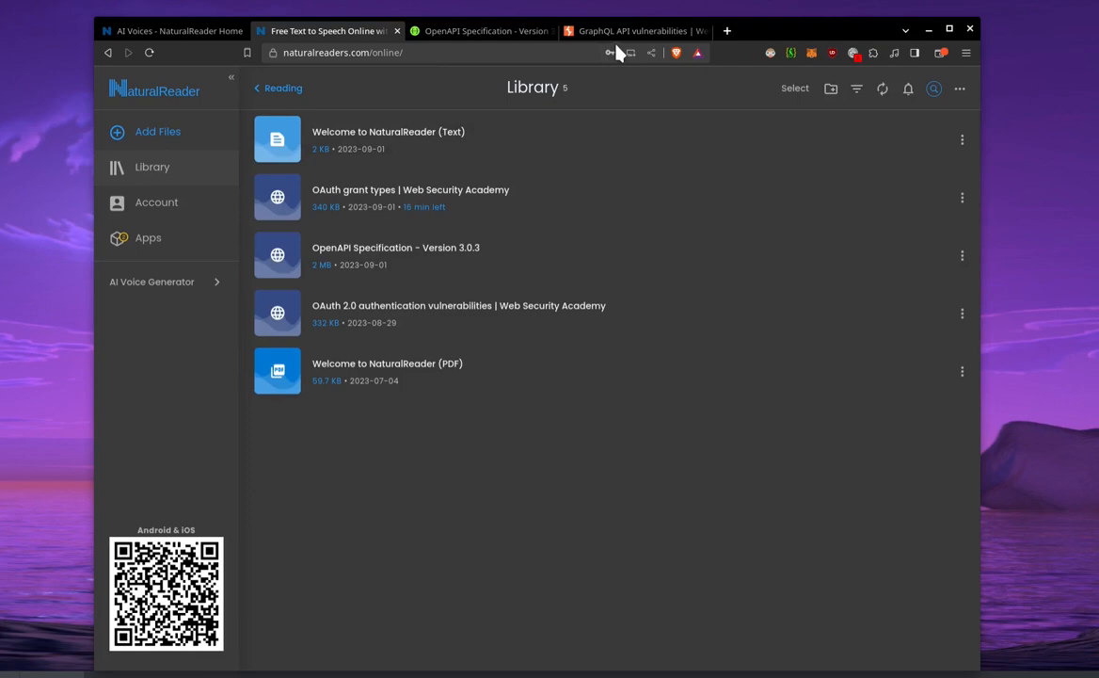
pyautogui.click(630, 31)
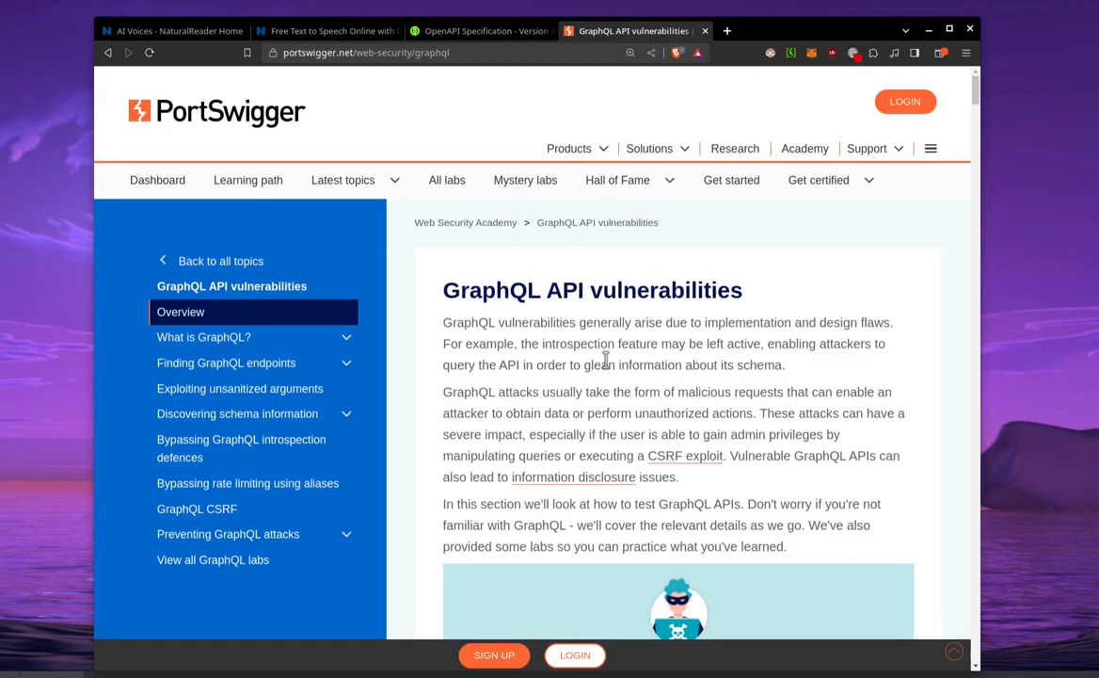
pyautogui.rightClick(368, 52)
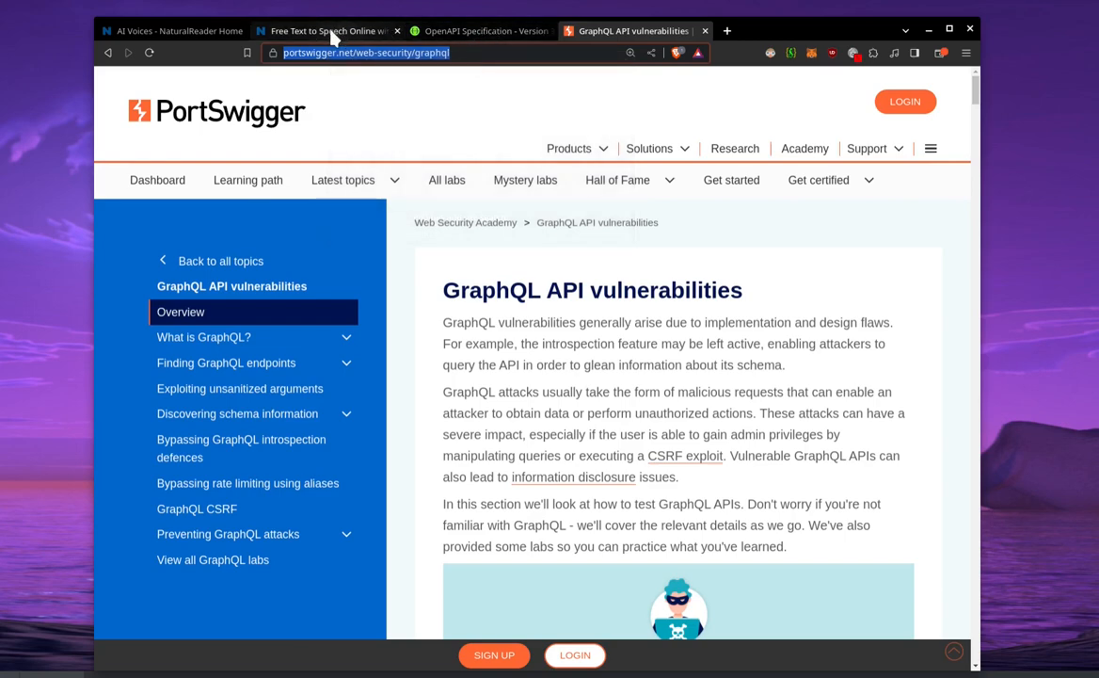
pyautogui.click(324, 30)
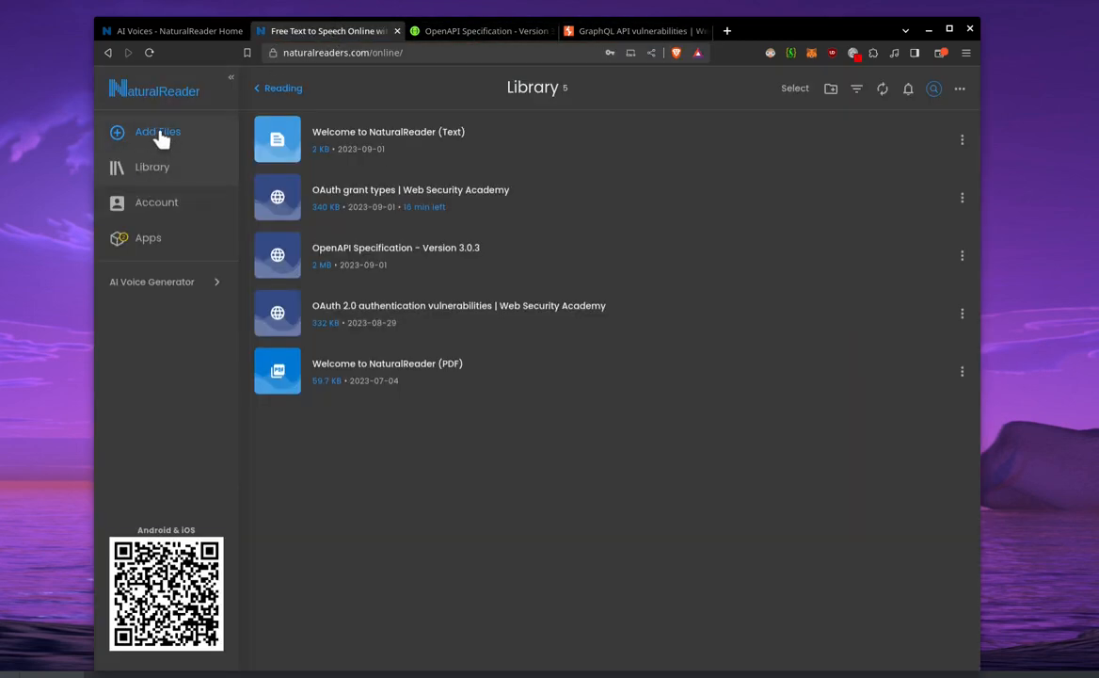
pyautogui.click(157, 132)
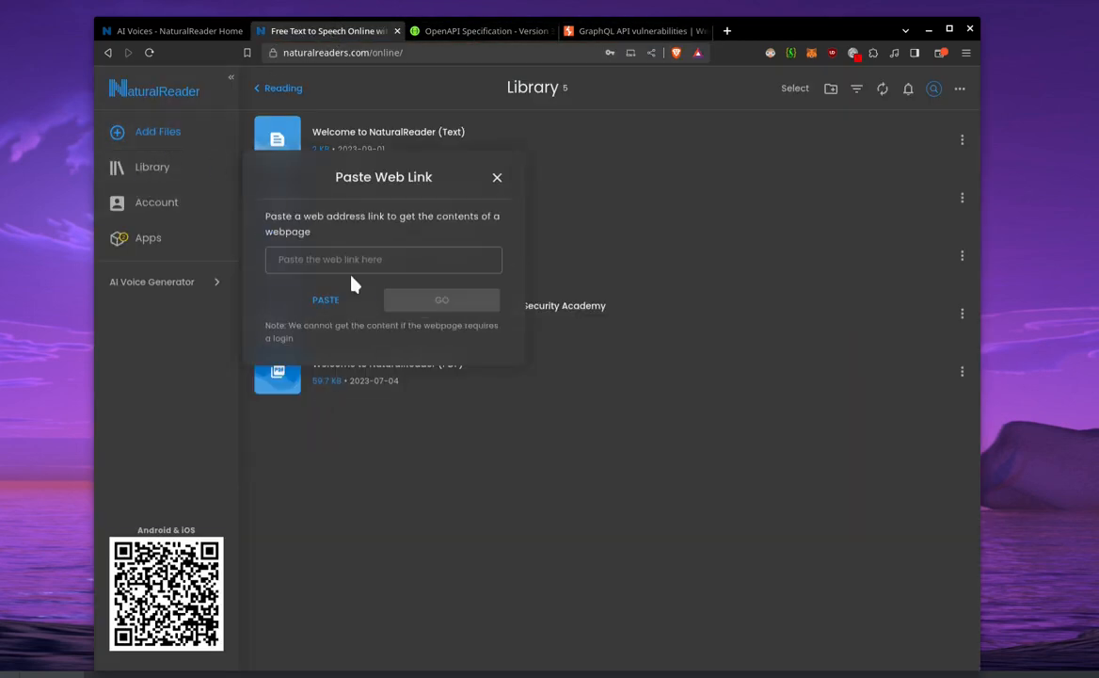
pyautogui.write('https://portswigger.net/web-security/graphql')
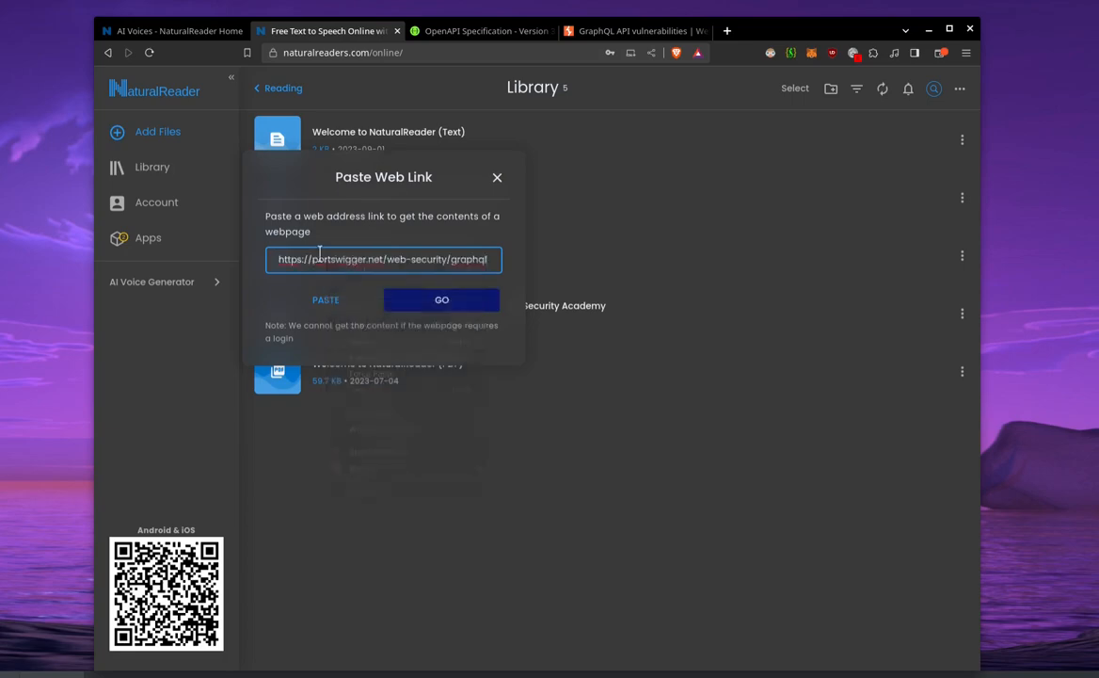
pyautogui.click(442, 299)
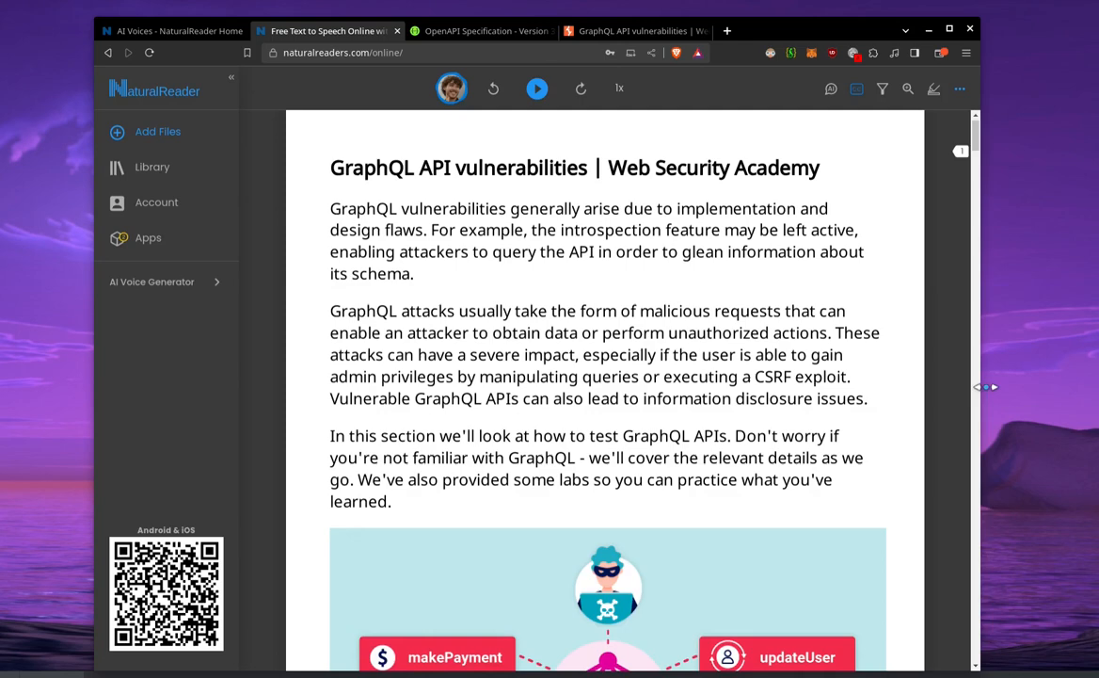
# Step: Start narrating the GraphQL article with live captions, dismissing the last-read-position notice
pyautogui.click(537, 87)
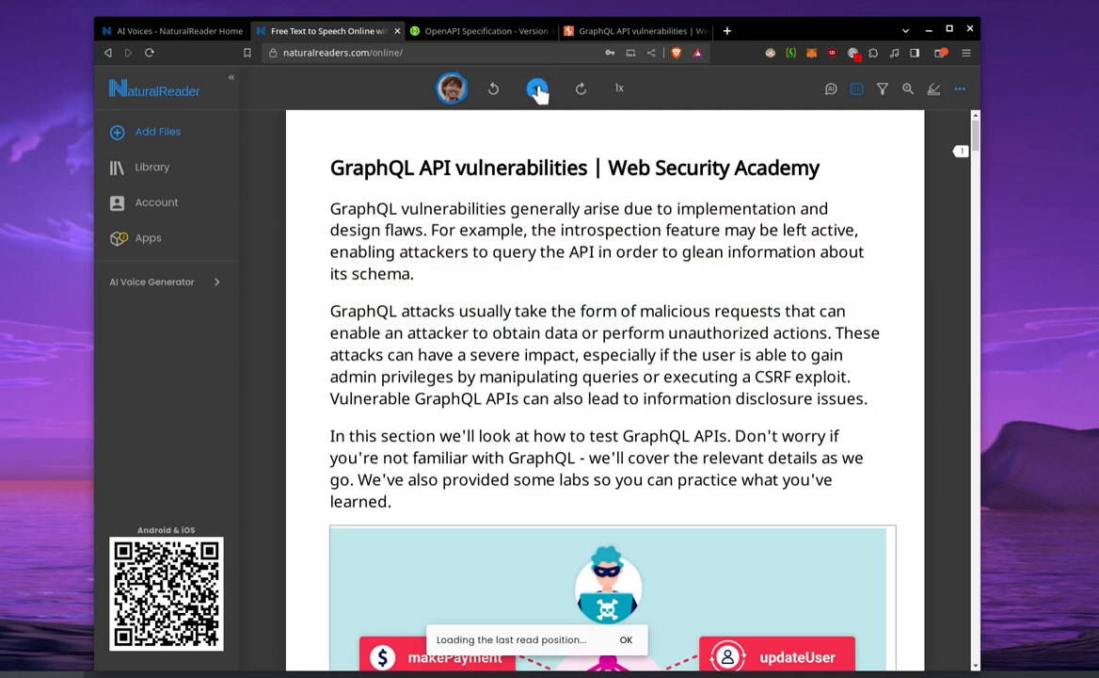
pyautogui.click(538, 88)
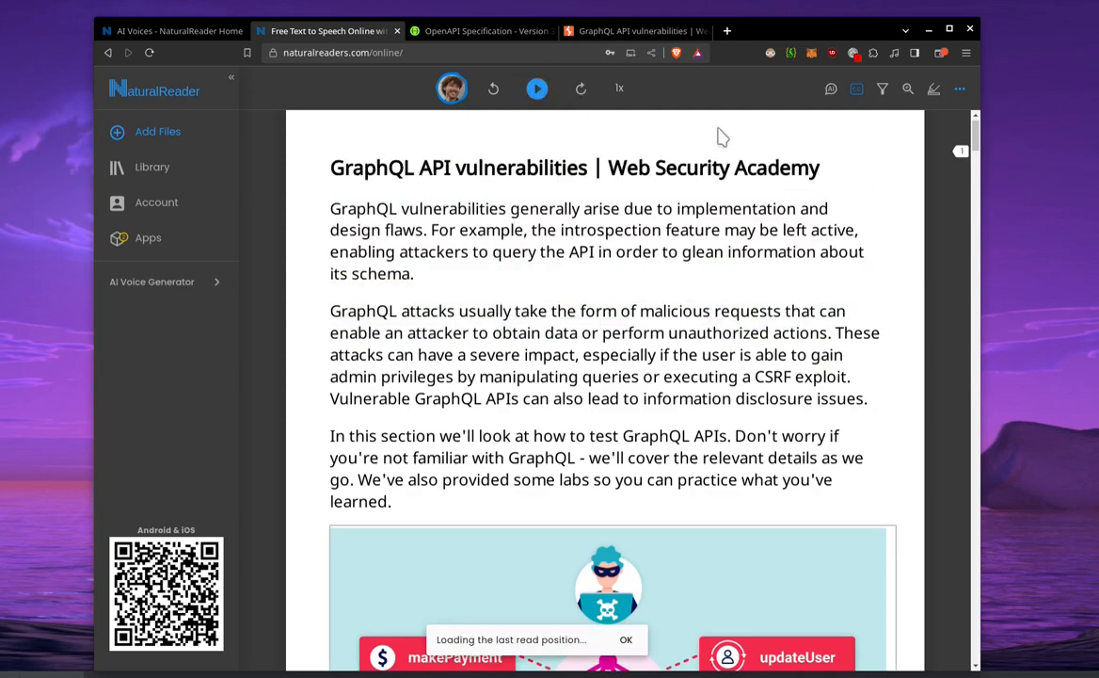
pyautogui.click(536, 88)
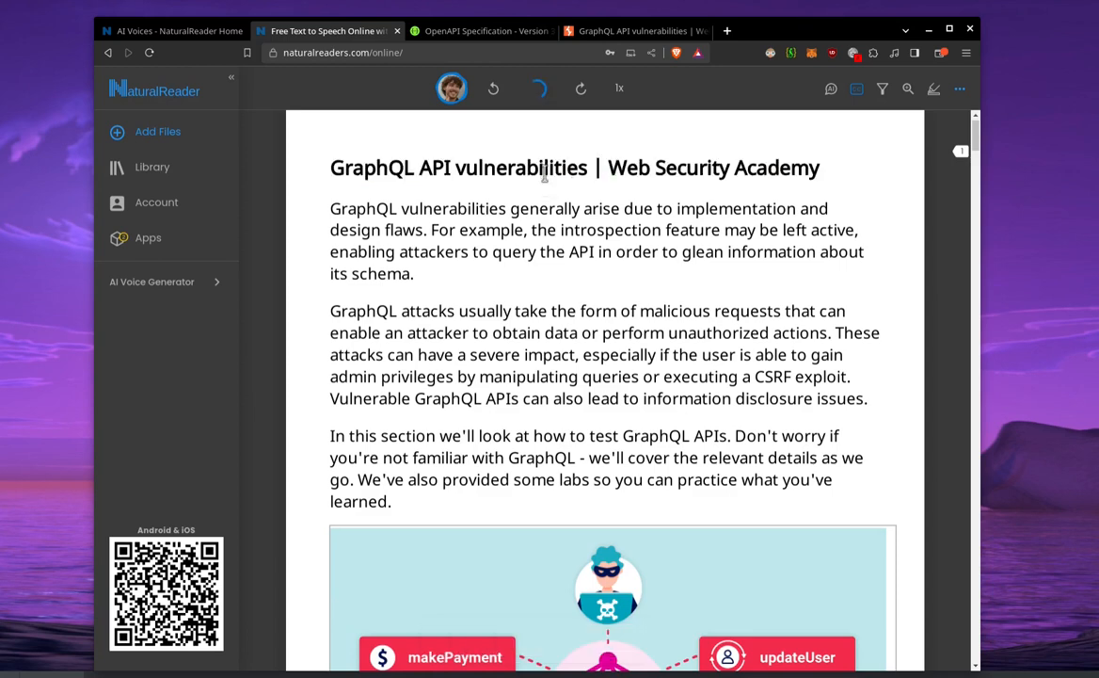
pyautogui.click(539, 88)
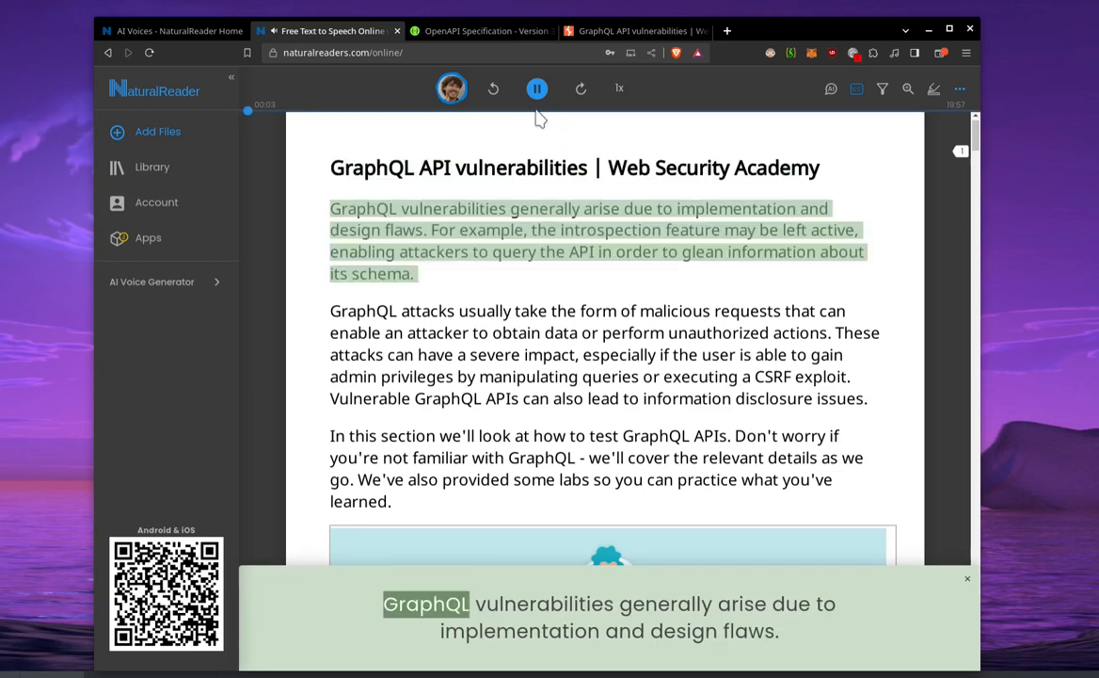
pyautogui.click(537, 87)
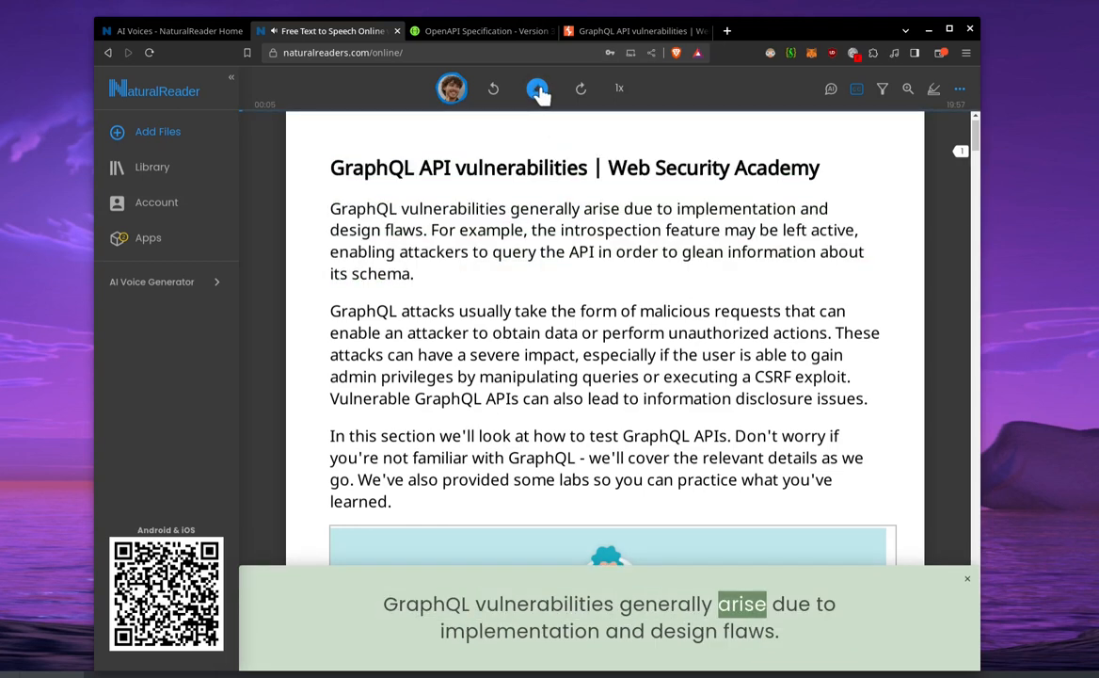